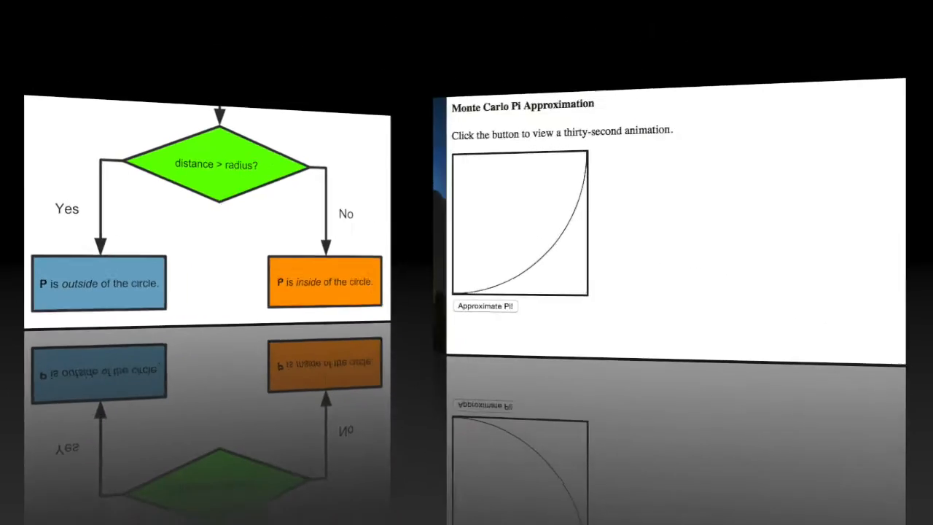
Bring approxPi.html forward in Sublime Text, showing the canvas and Approximate Pi button markup.
left_click(485, 306)
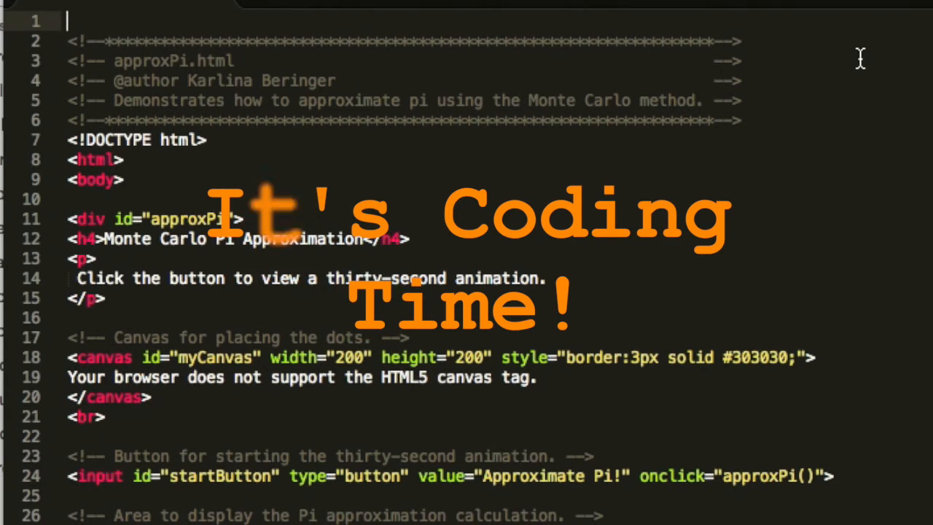
mouse_move(146, 350)
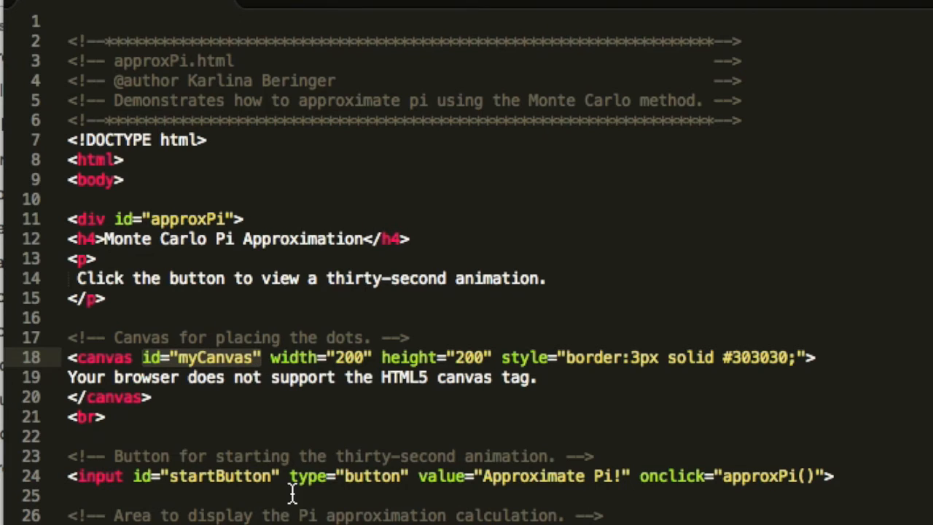
scroll("down", 3)
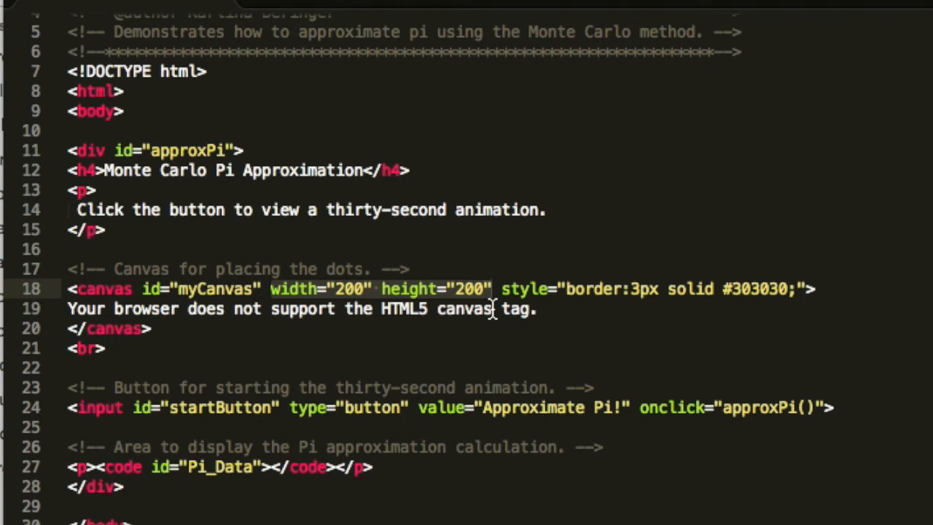
scroll("down", 3)
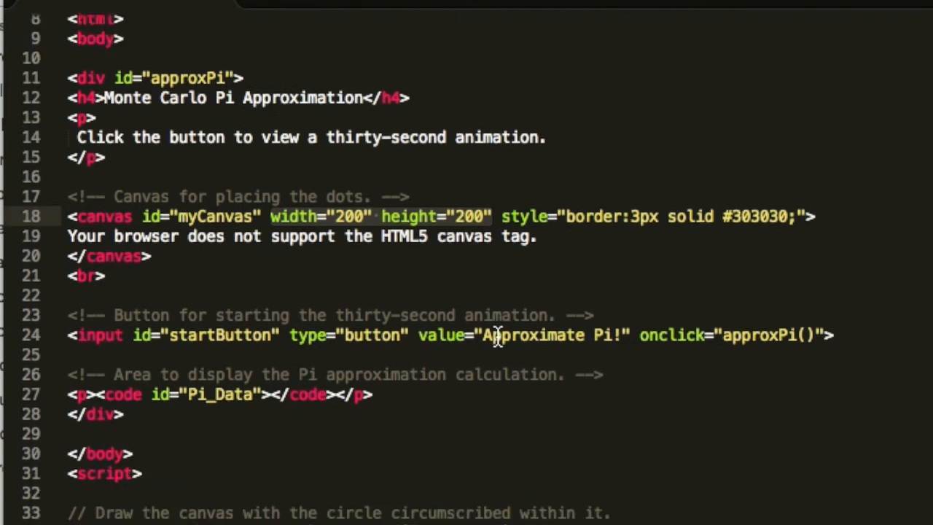
scroll("down", 3)
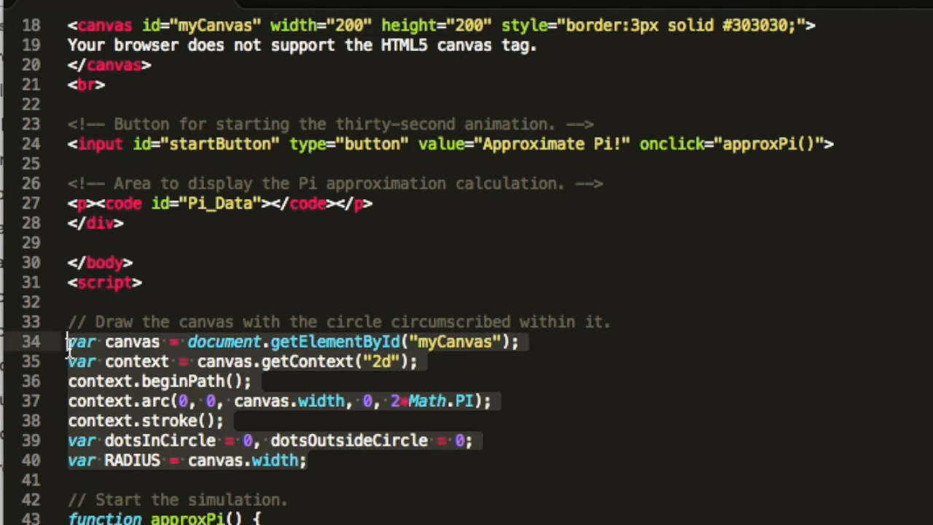
mouse_move(408, 492)
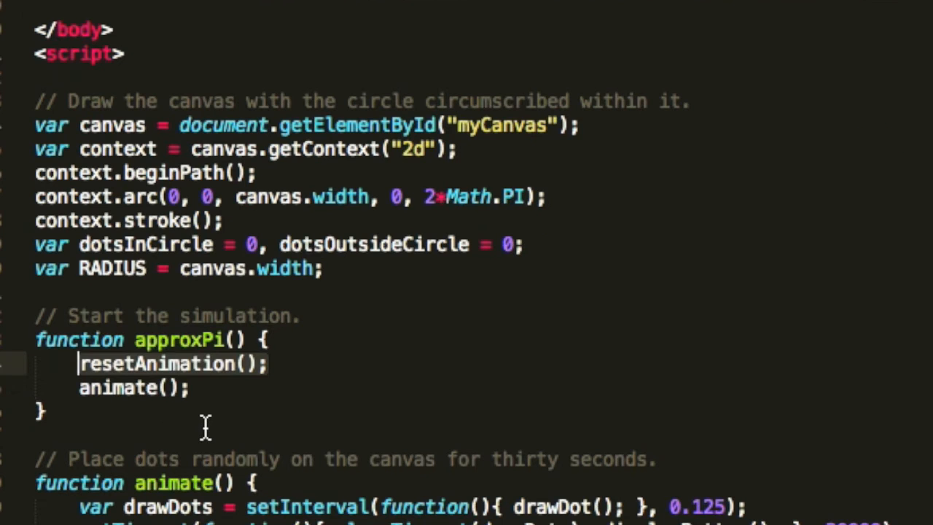
scroll("down", 3)
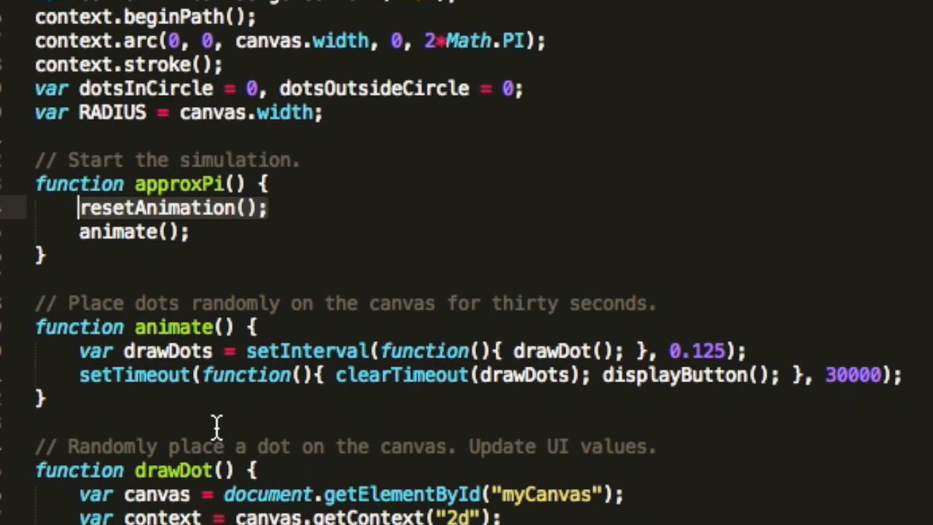
mouse_move(732, 352)
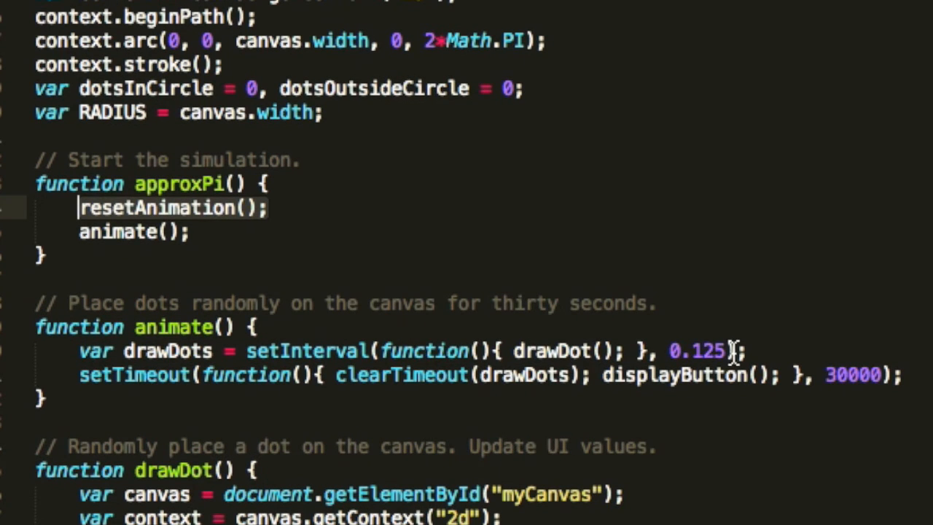
mouse_move(851, 376)
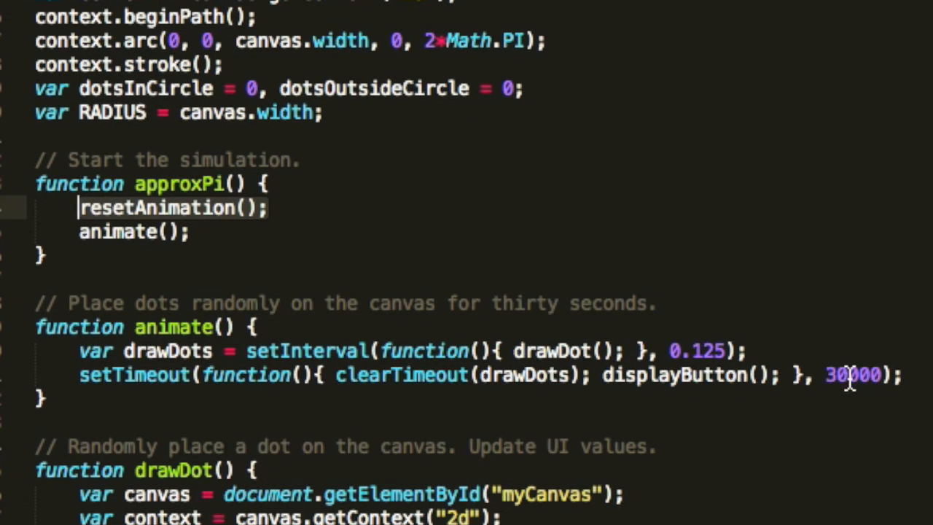
mouse_move(903, 376)
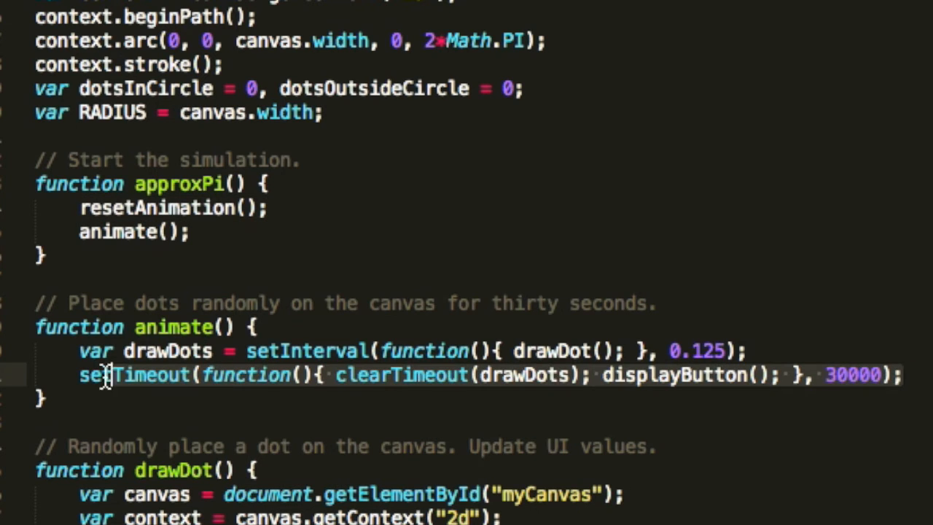
scroll("down", 3)
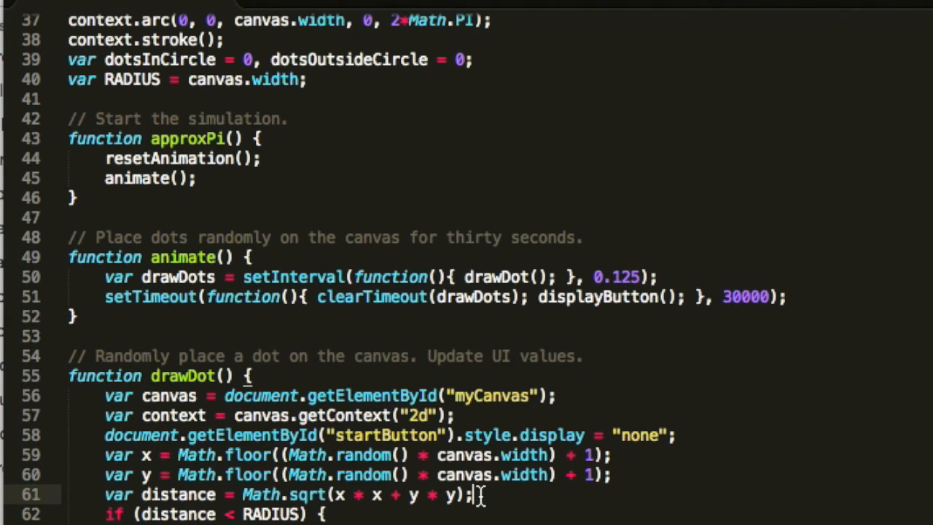
triple_click(291, 494)
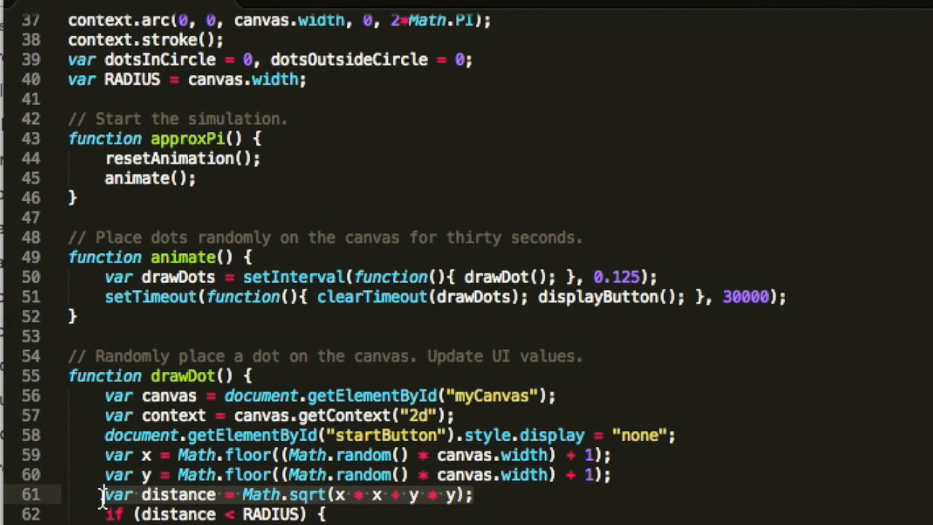
scroll("down", 3)
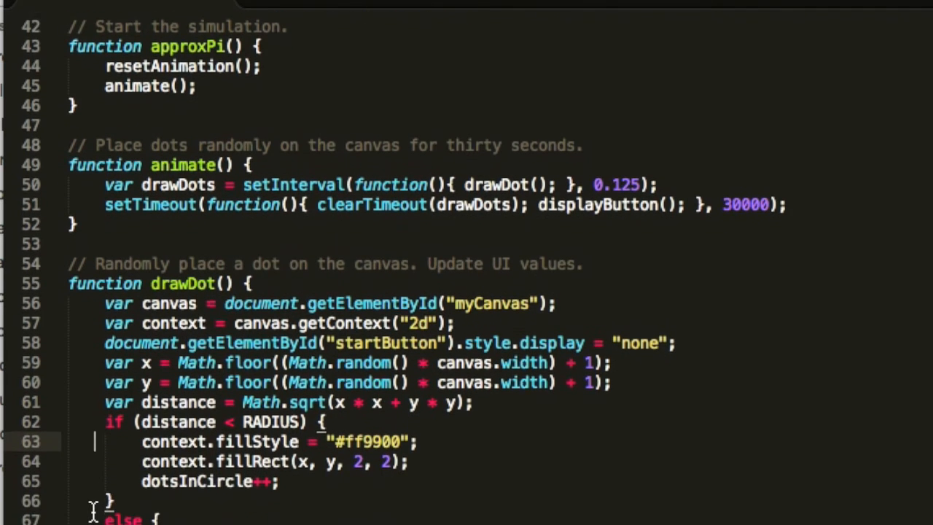
scroll("down", 3)
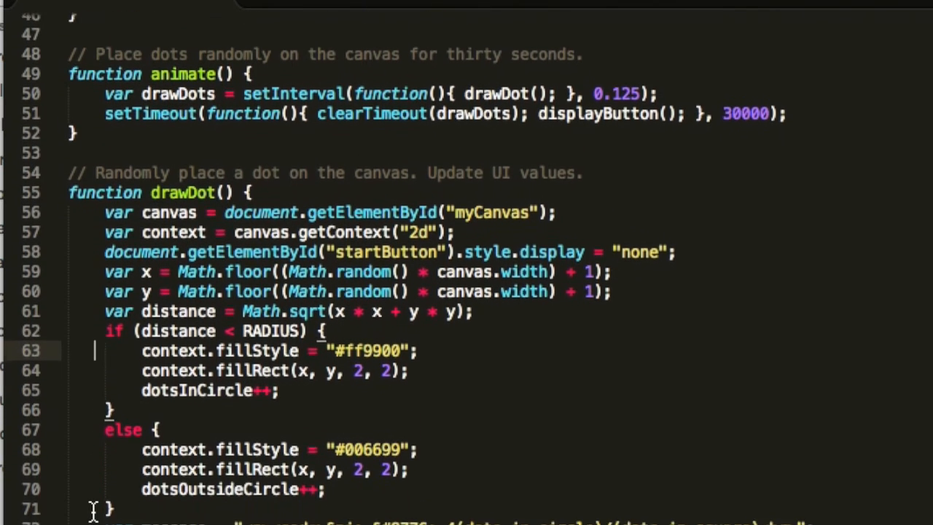
scroll("down", 3)
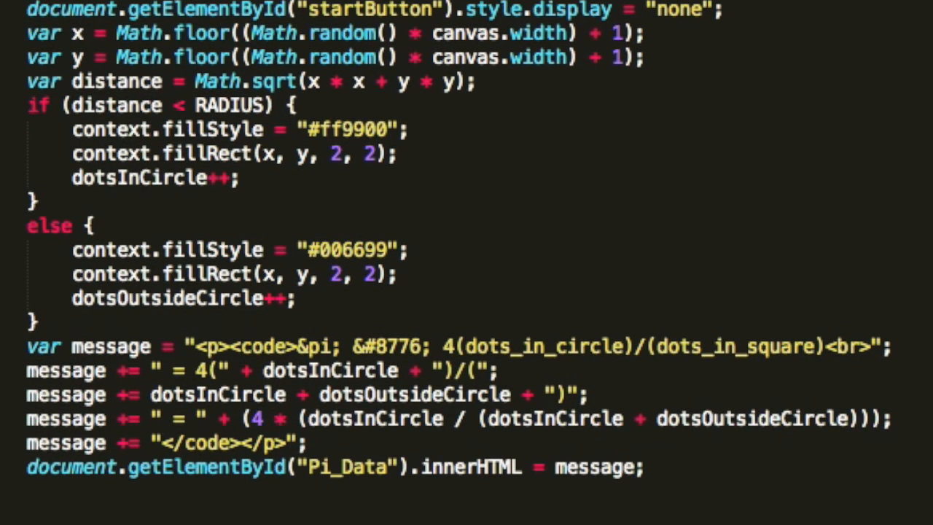
scroll("down", 3)
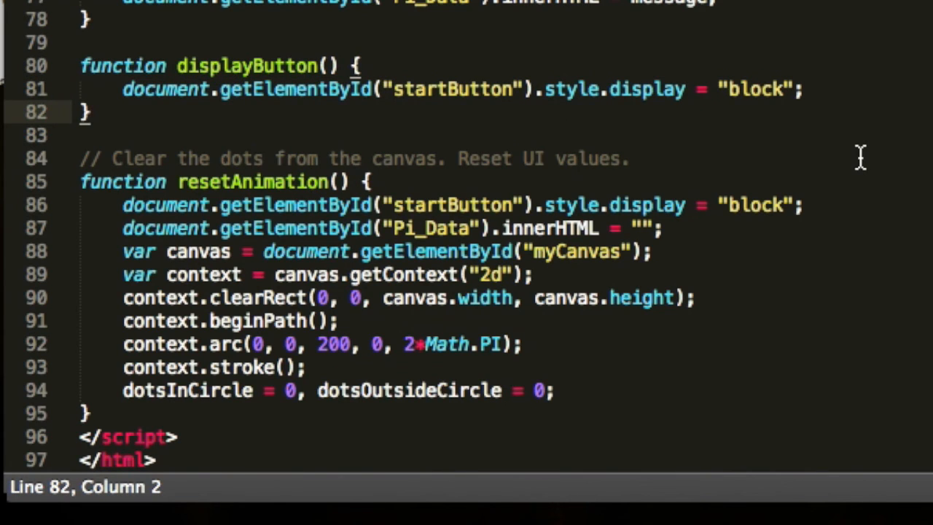
mouse_move(619, 365)
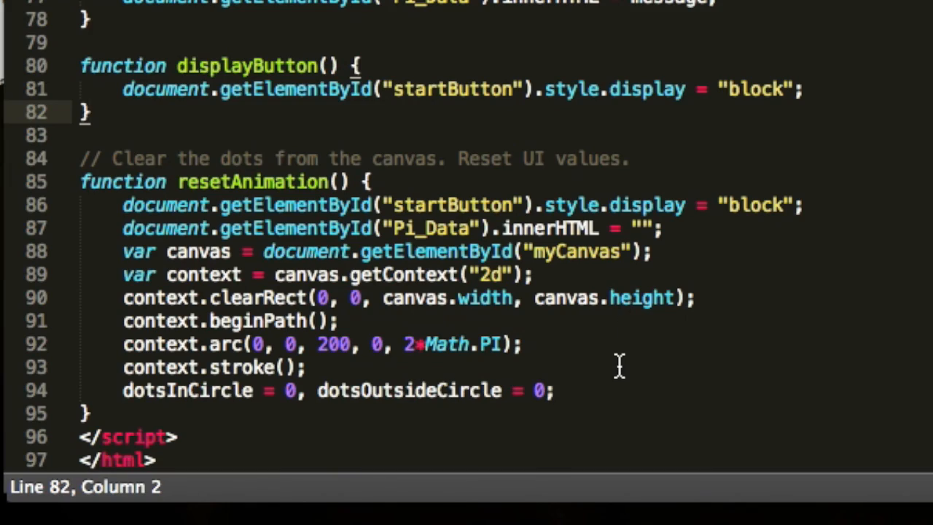
mouse_move(677, 355)
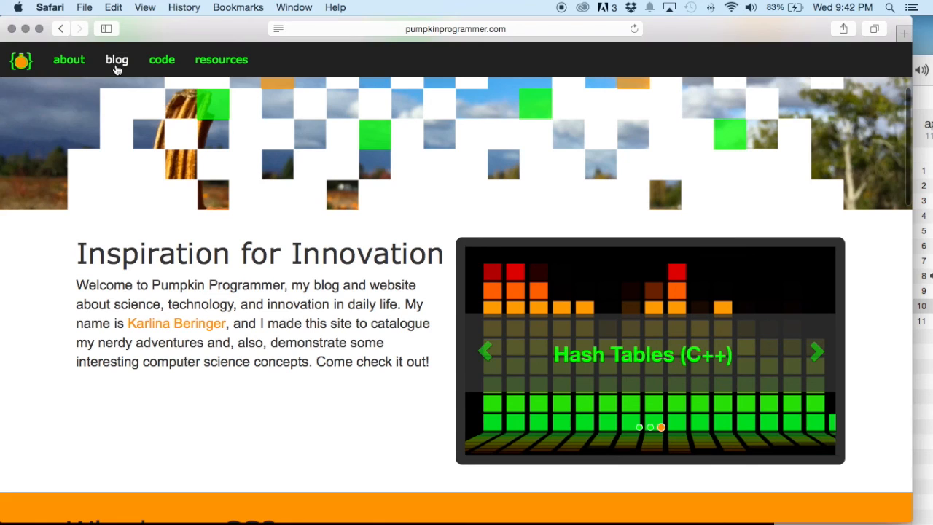
Navigate to the Pumpkin Programmer blog page via the top 'blog' link.
left_click(116, 58)
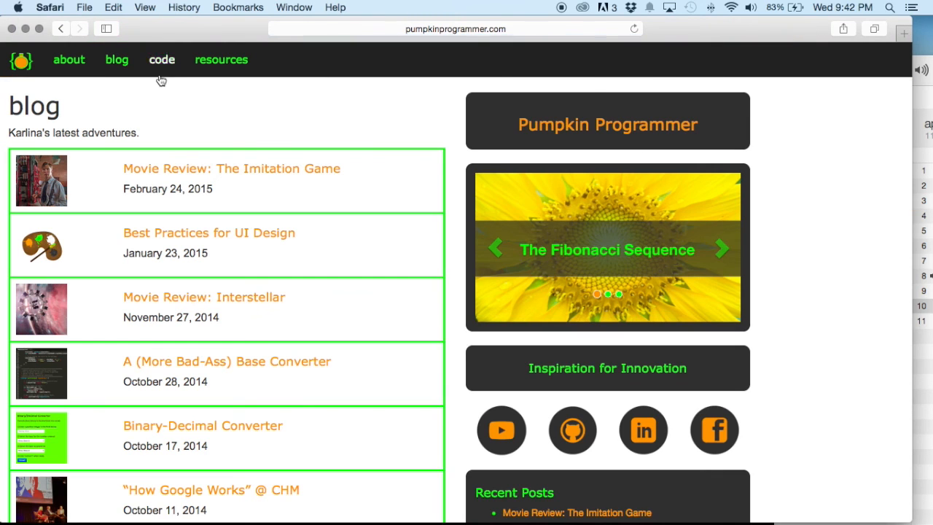